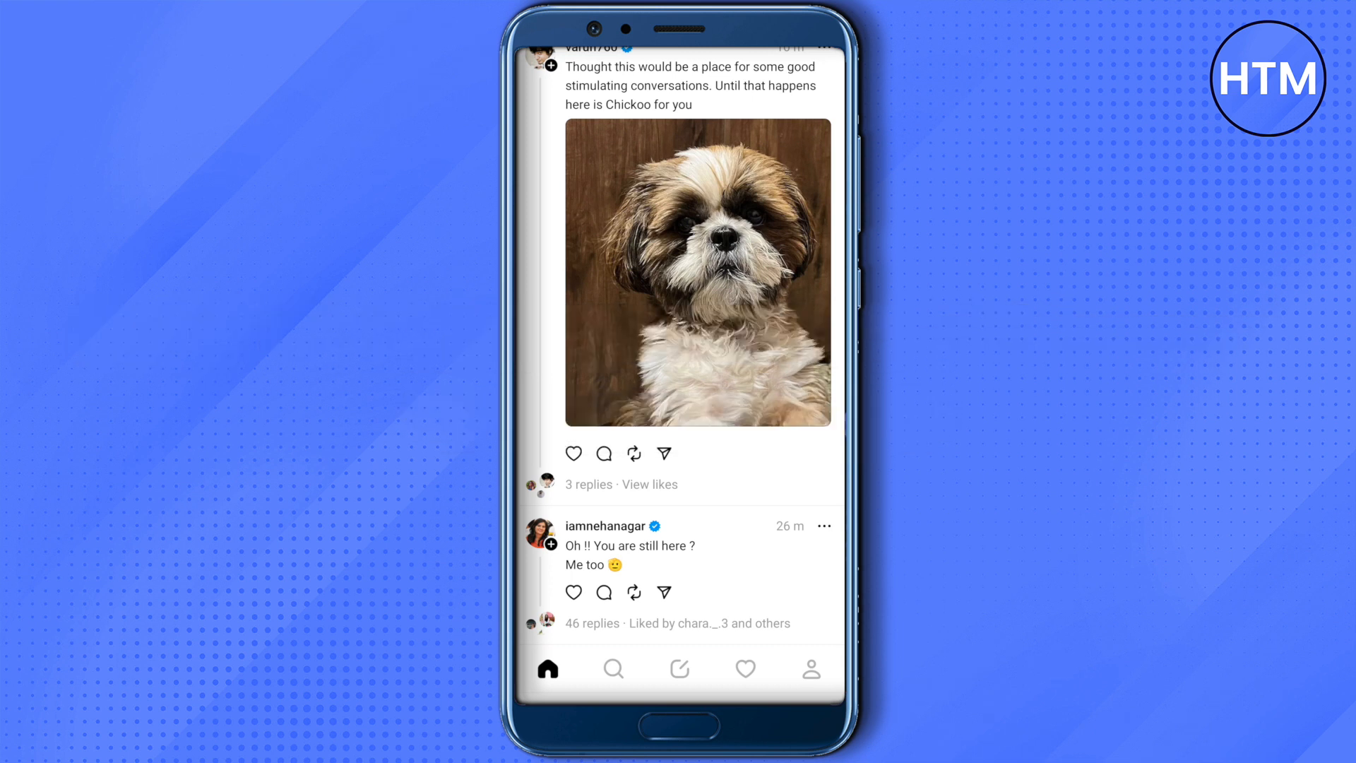
Go from the home feed to your profile and bring up the Settings list
{"action": "left_click", "coordinate": [811, 669]}
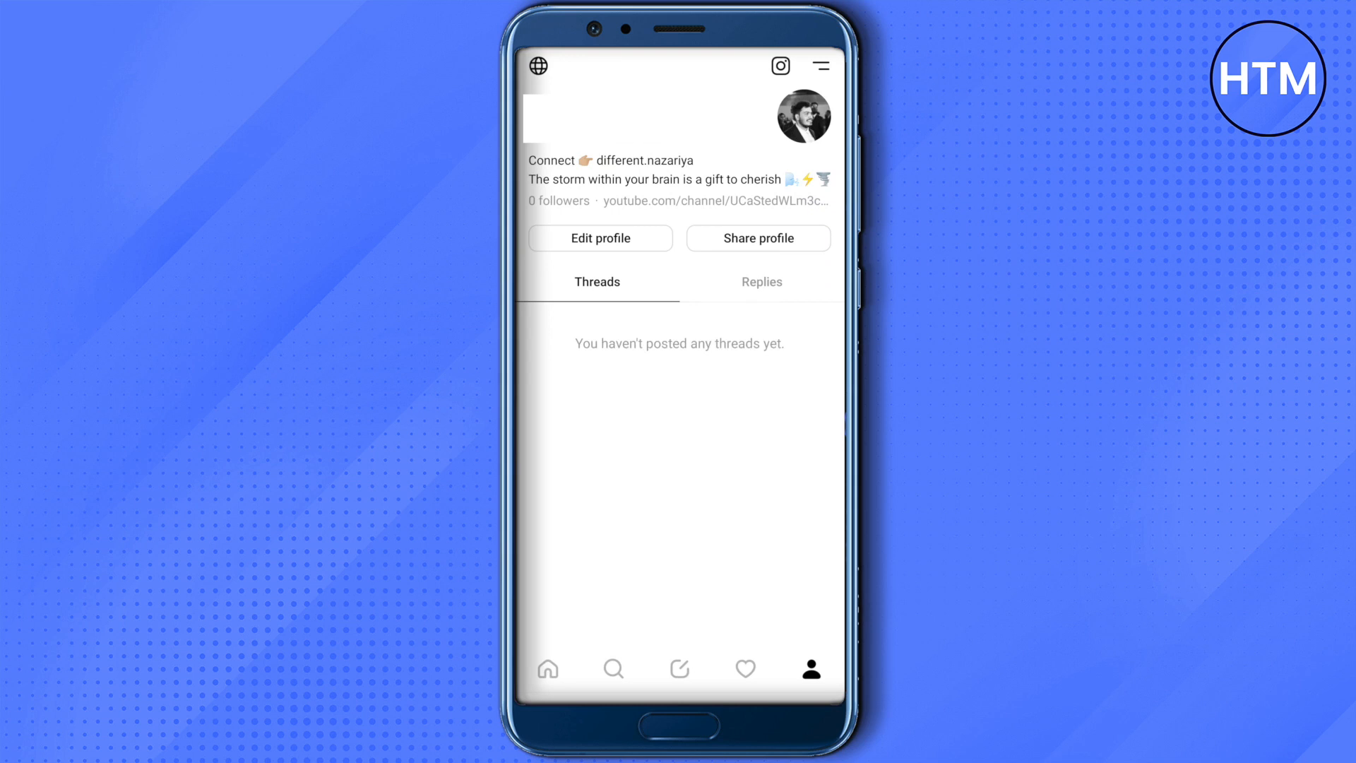
{"action": "left_click", "coordinate": [819, 65]}
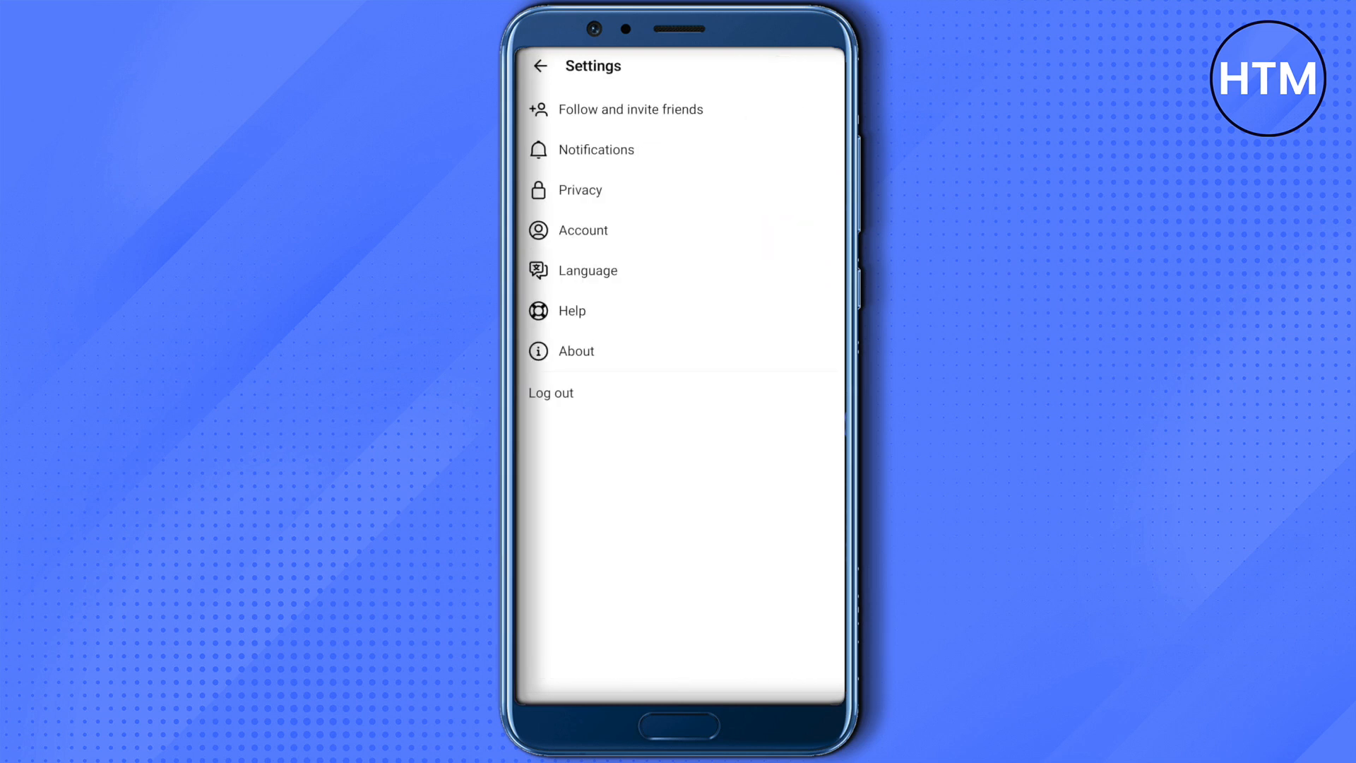
Choose 'Follow and invite friends' to see the Instagram follow and invite options
{"action": "left_click", "coordinate": [630, 110]}
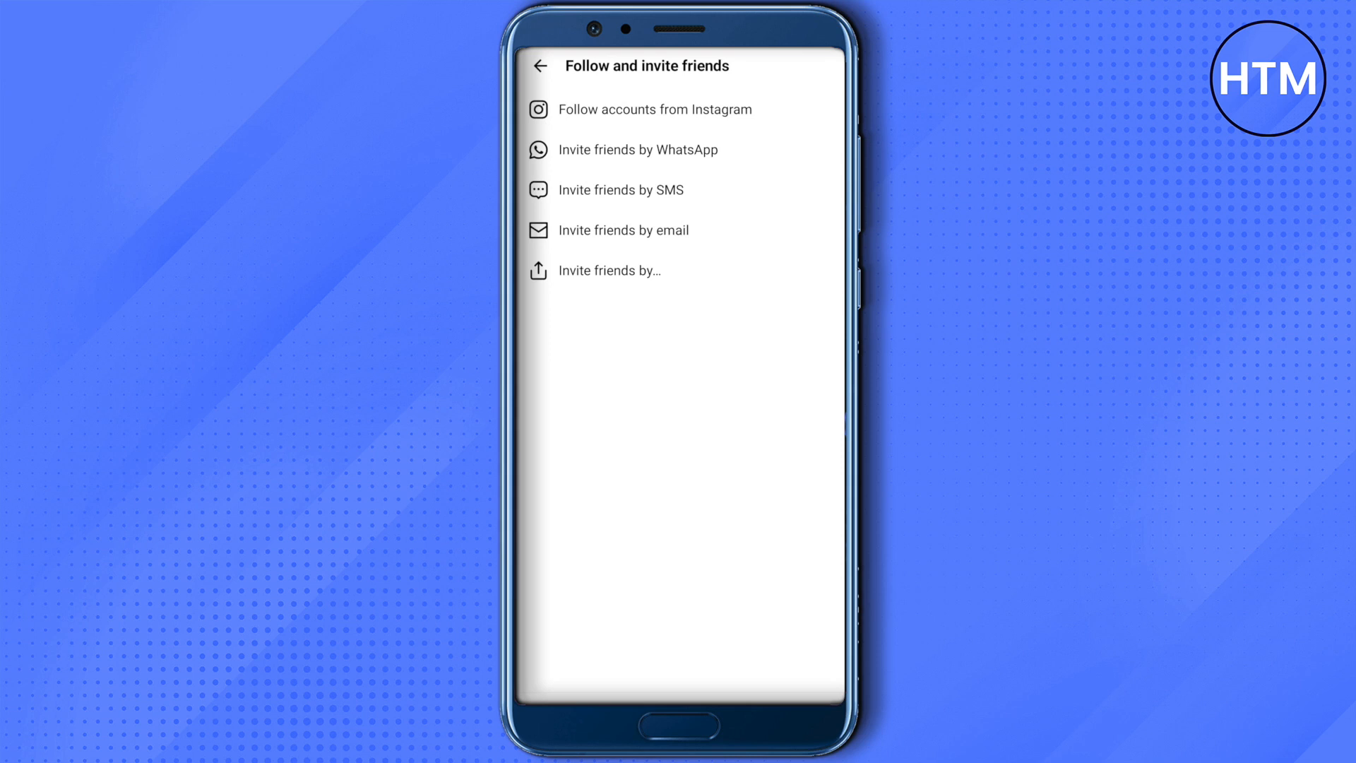
Back out of the invite options to the profile, then return to the home feed
{"action": "left_click", "coordinate": [536, 66]}
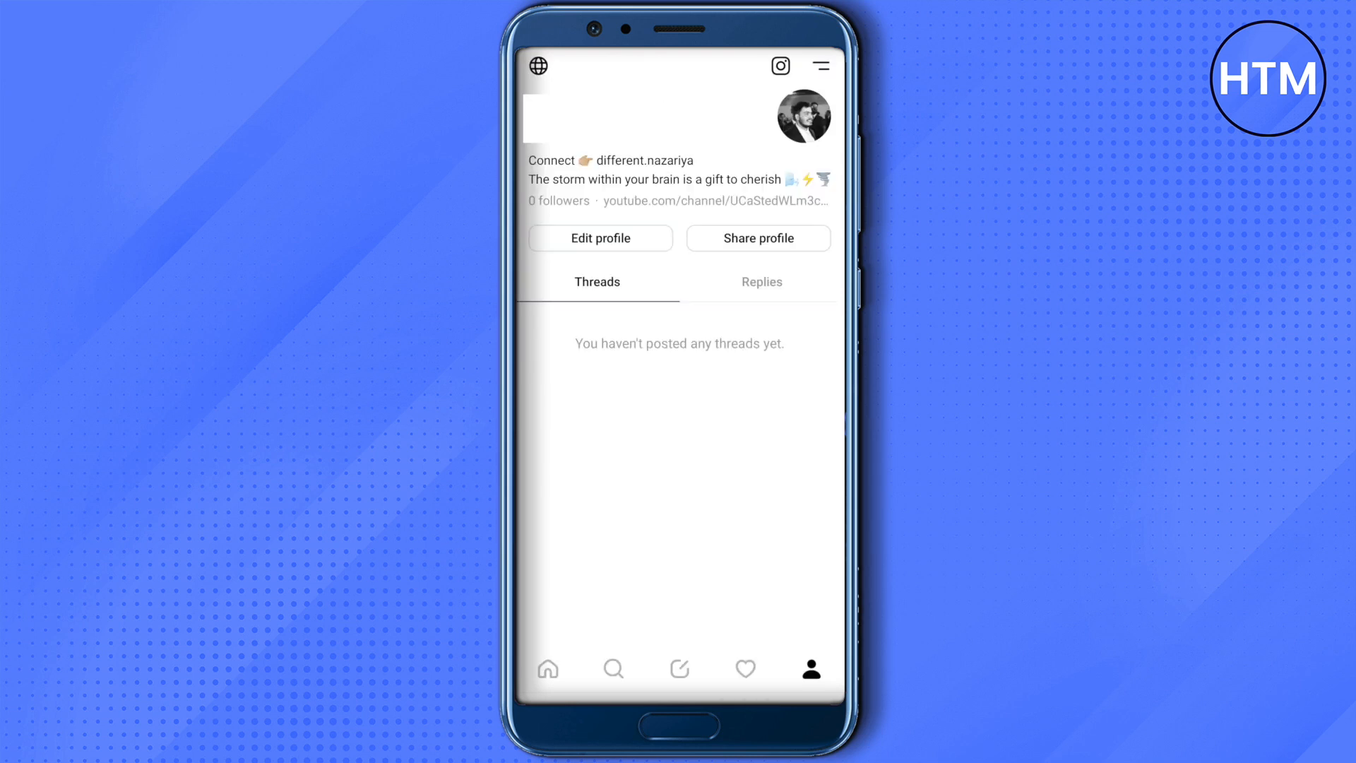
{"action": "left_click", "coordinate": [746, 669]}
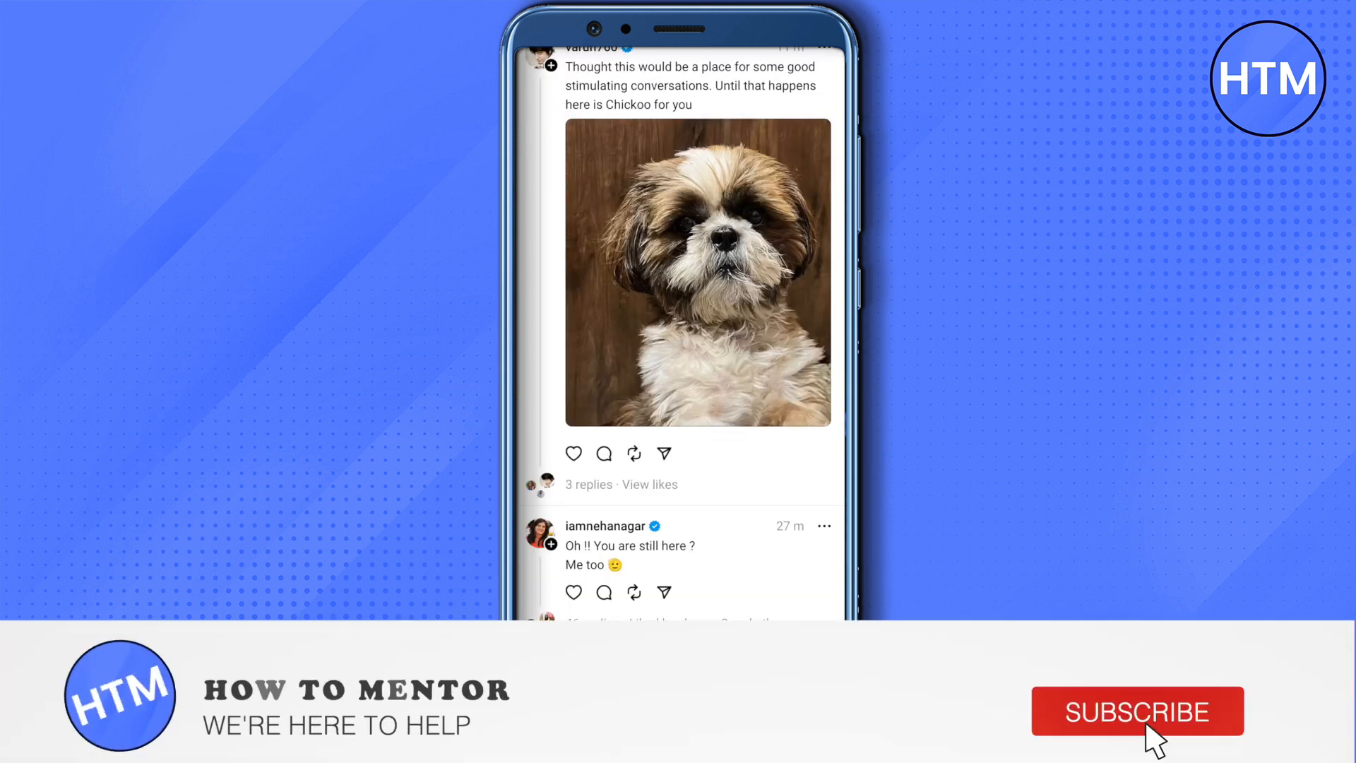
{"action": "left_click", "coordinate": [1133, 712]}
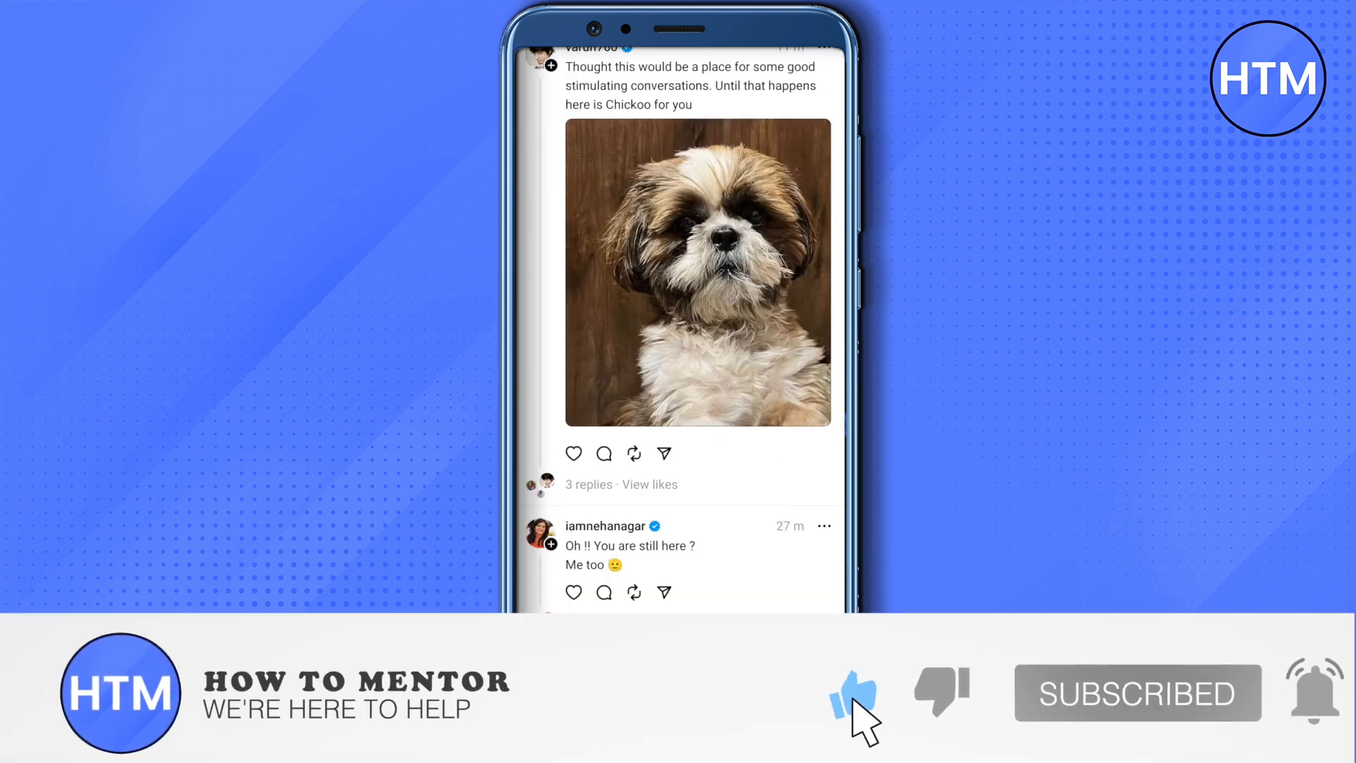